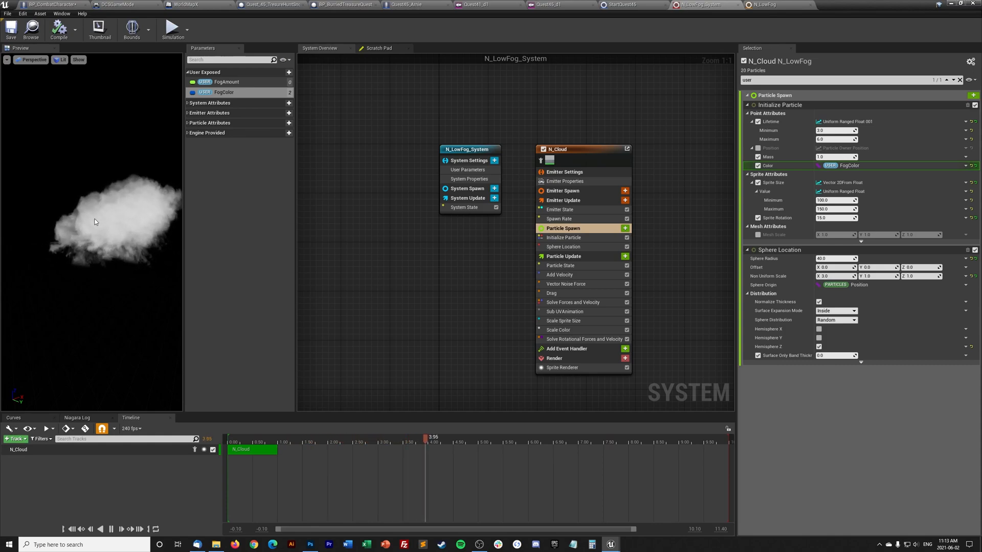
Step: Switch to the BP_CombatCharacter Blueprint's Begin Play & Tick event graph
{"action": "left_click", "coordinate": [37, 4]}
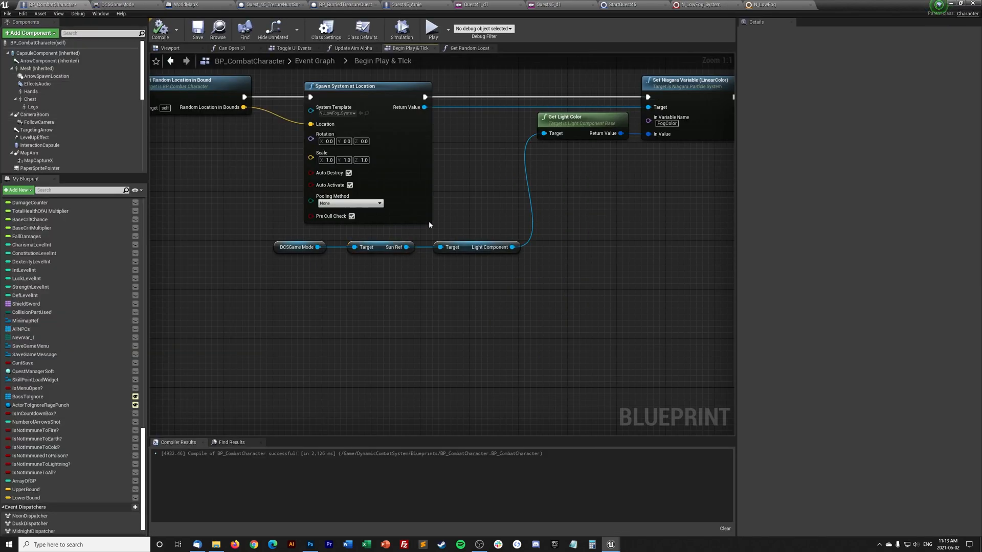
Step: Open the Get Random Location in Bound function graph from the Begin Play graph
{"action": "left_click", "coordinate": [701, 5]}
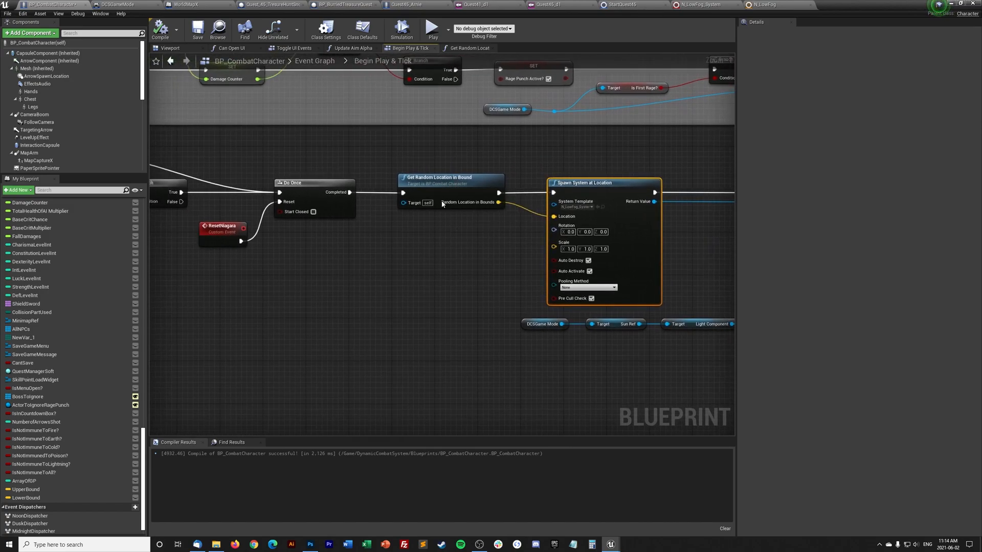
{"action": "mouse_move", "coordinate": [438, 183]}
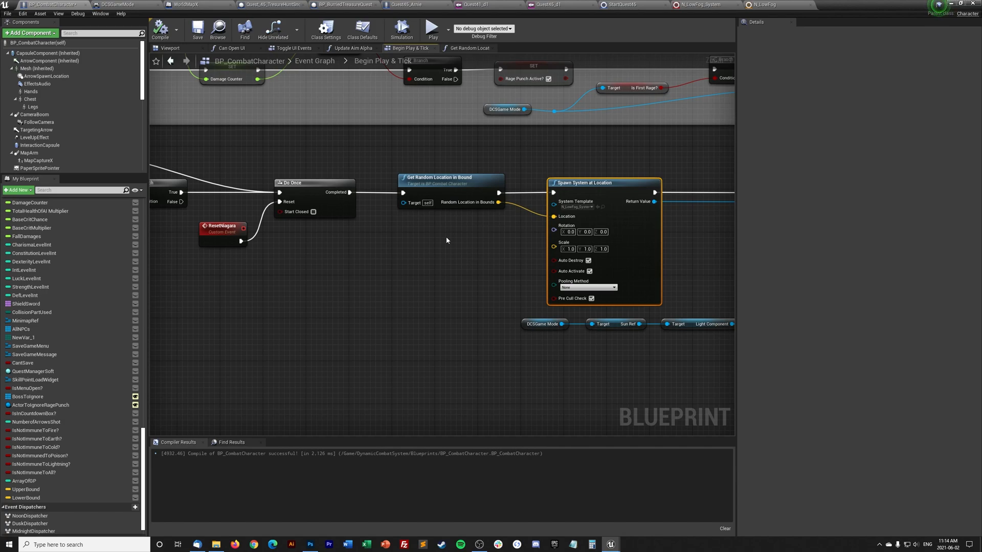
{"action": "left_click", "coordinate": [465, 48]}
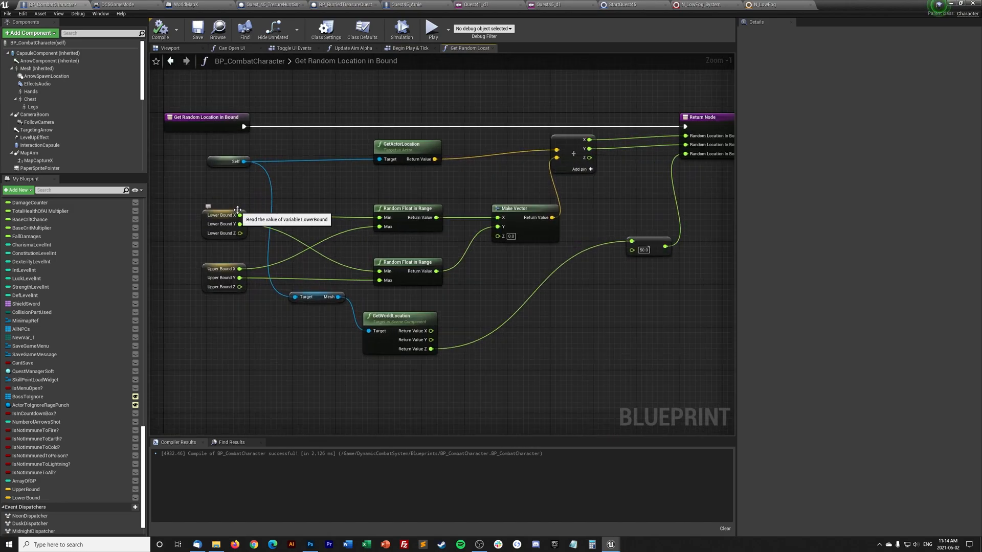
Step: Inspect the LowerBound default (-2500, -2500, 0) and the UpperBound variable, then zoom out
{"action": "left_click", "coordinate": [222, 223]}
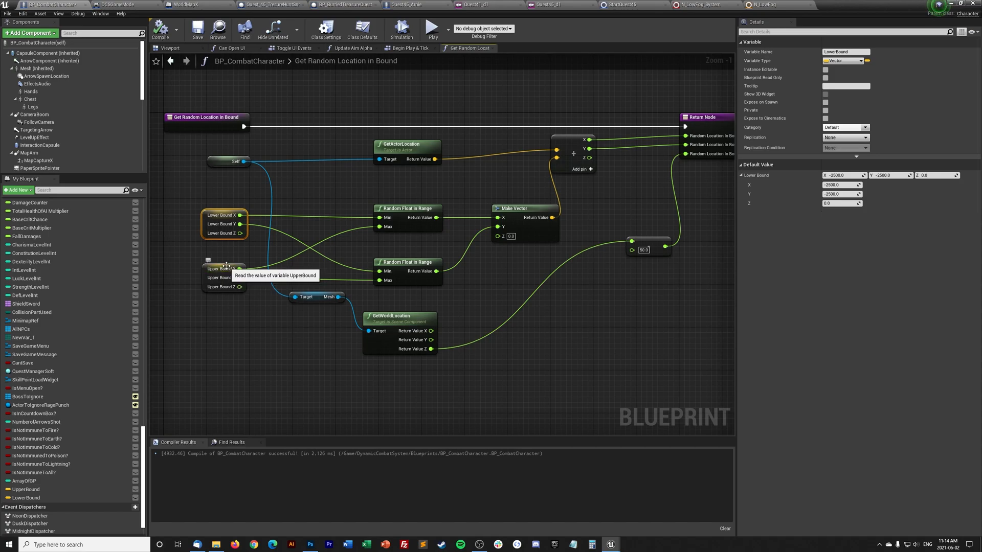
{"action": "left_click", "coordinate": [223, 277]}
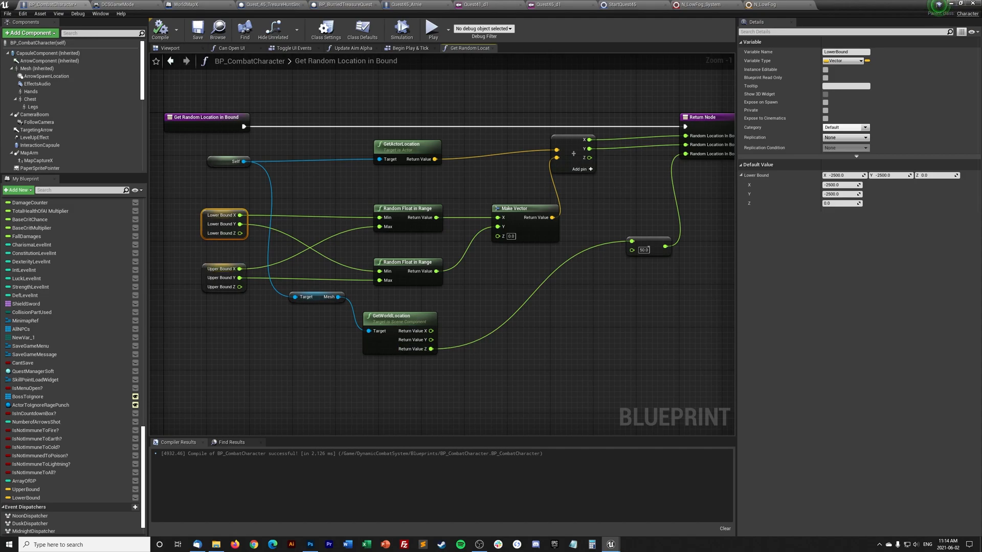
{"action": "scroll", "scroll_direction": "down", "scroll_amount": 3}
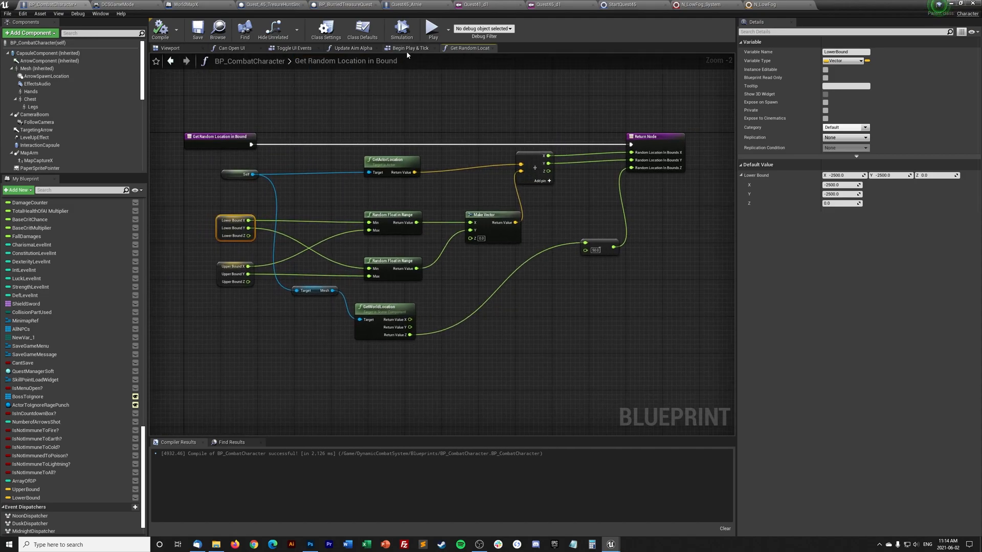
{"action": "mouse_move", "coordinate": [410, 48]}
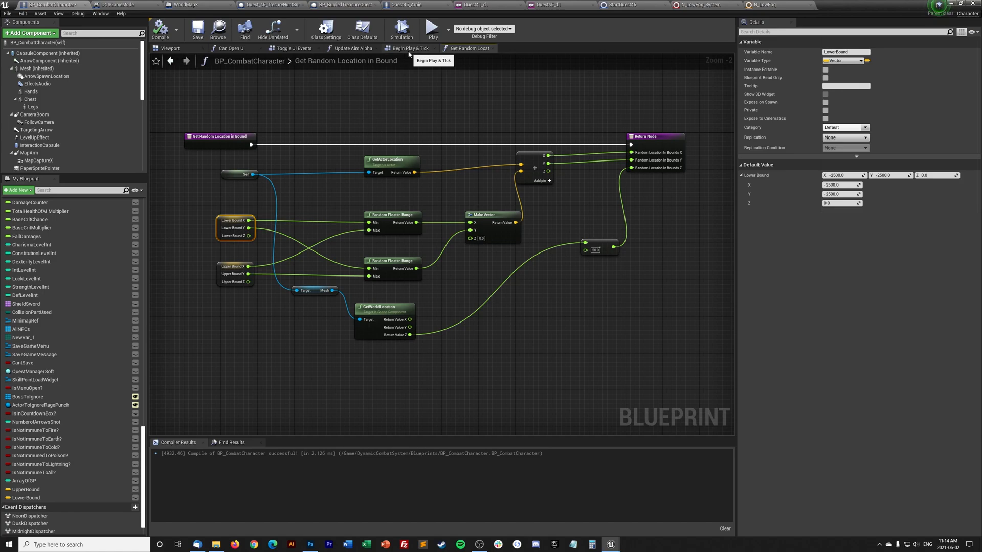
{"action": "mouse_move", "coordinate": [409, 52]}
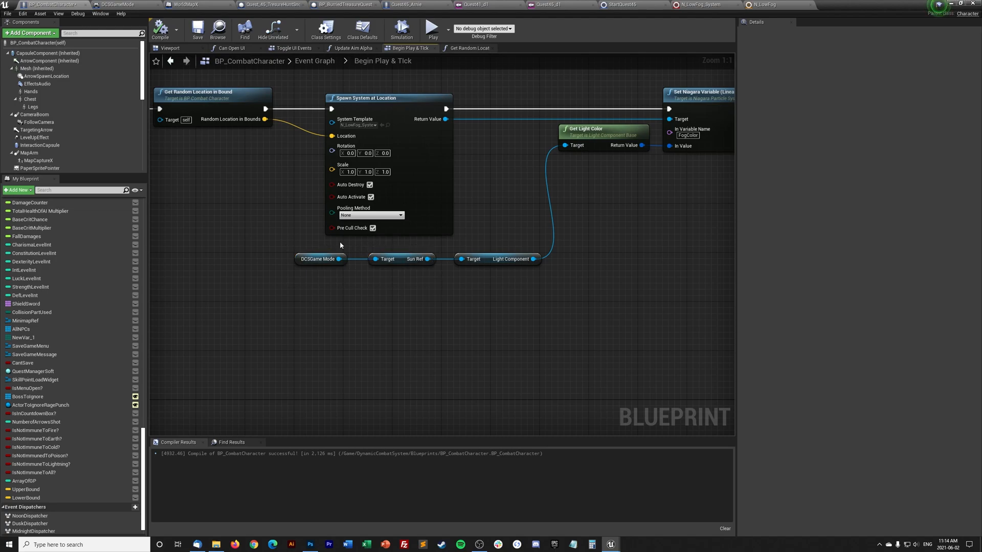
{"action": "mouse_move", "coordinate": [455, 303]}
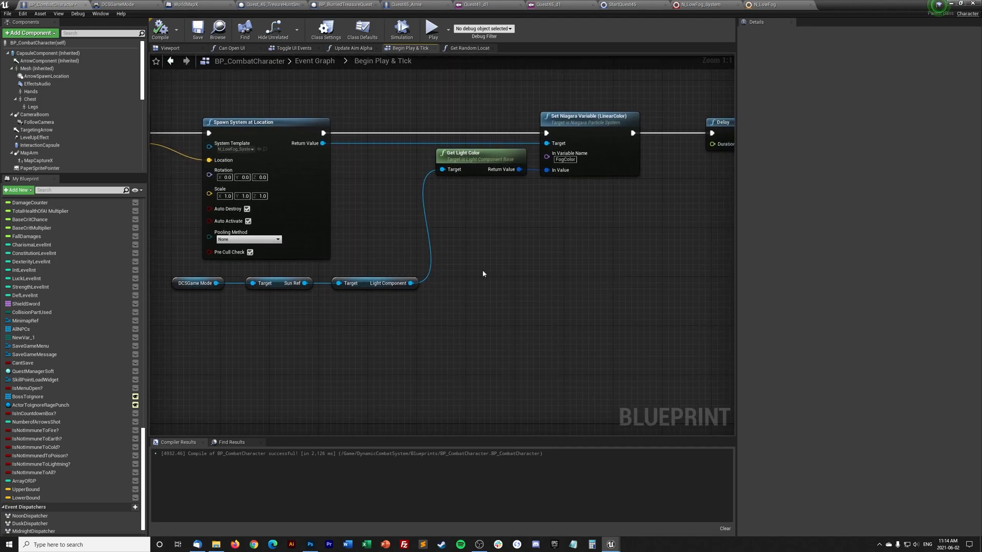
Step: Drag the Get Light Color node below the Set Niagara Variable (LinearColor) node
{"action": "left_click", "coordinate": [587, 116]}
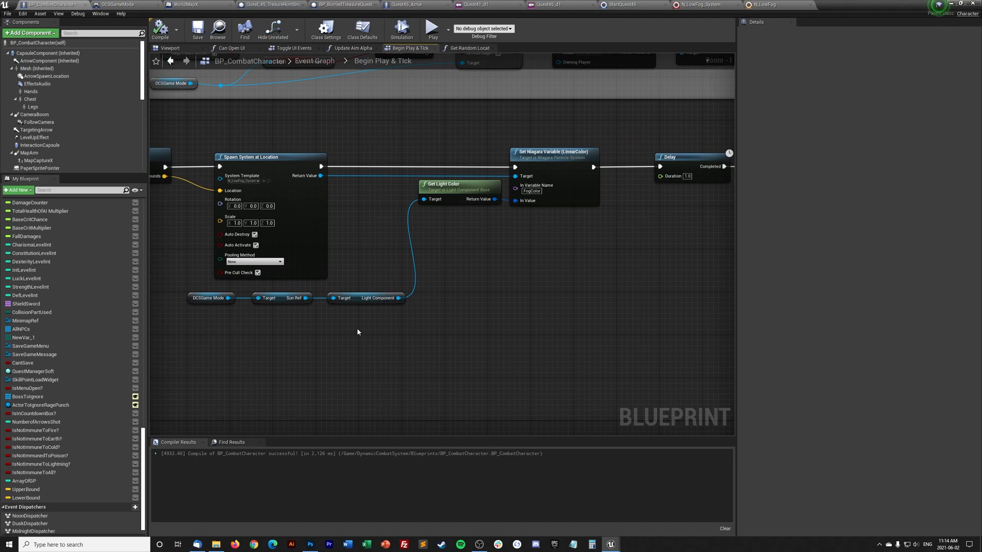
{"action": "left_click_drag", "start_coordinate": [443, 183], "coordinate": [443, 239]}
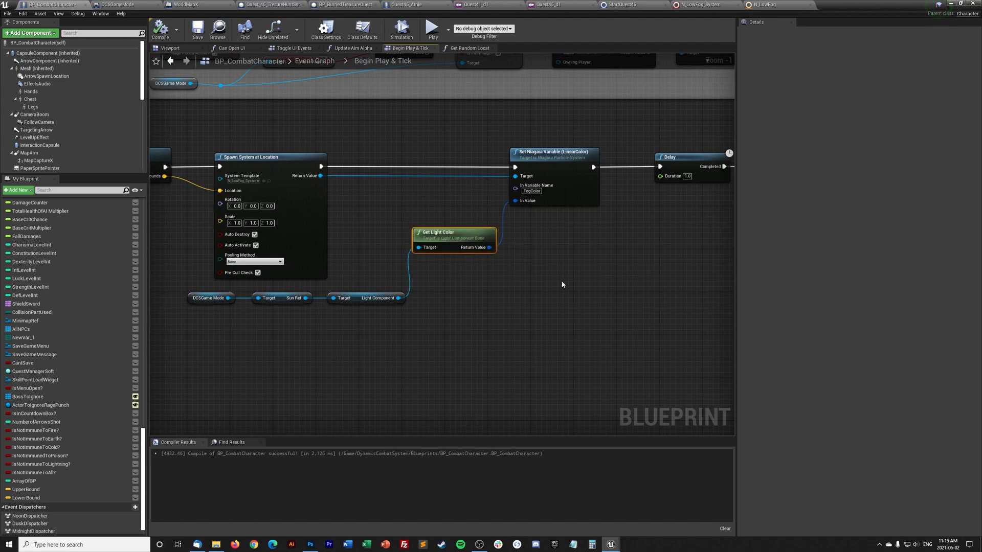